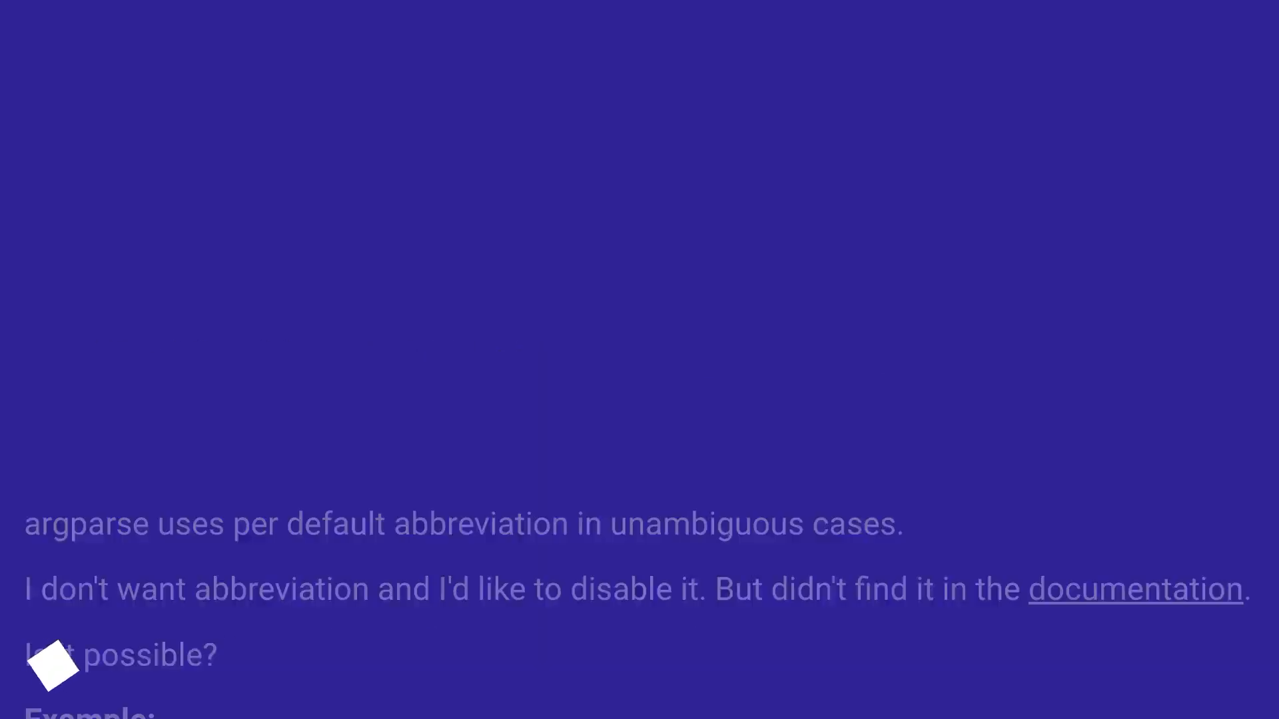
scroll("down", 3)
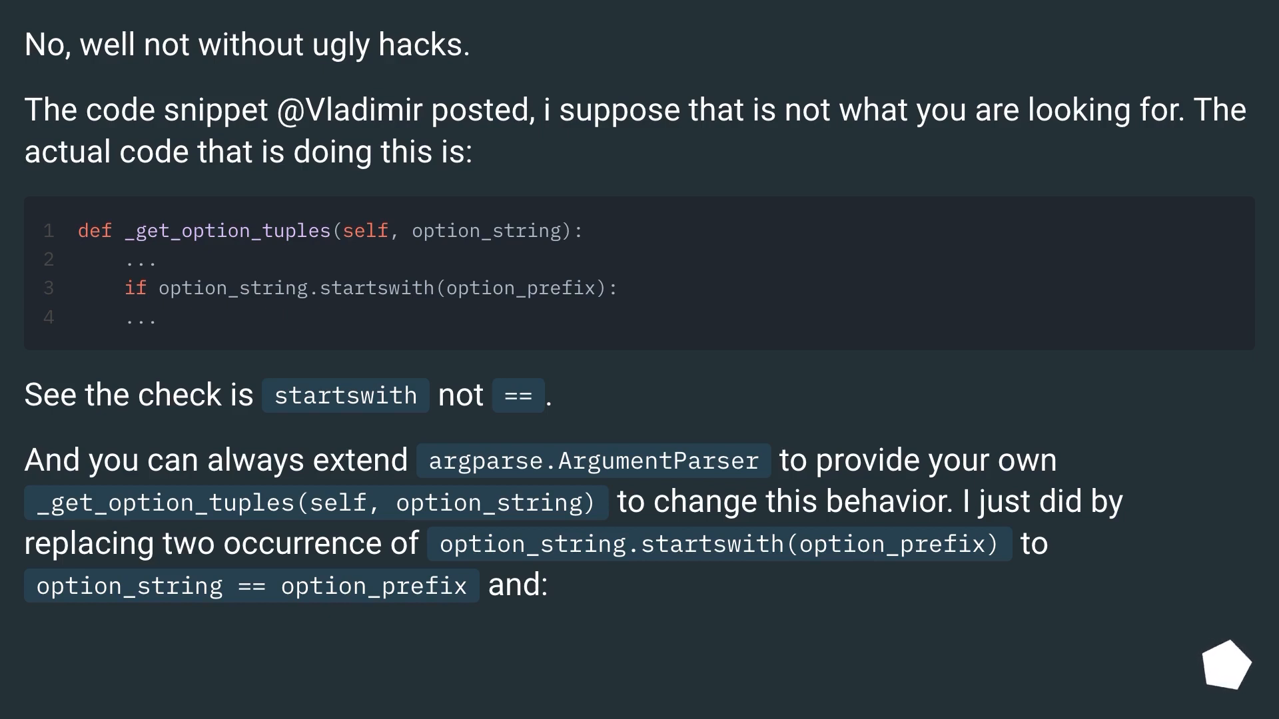
scroll("down", 3)
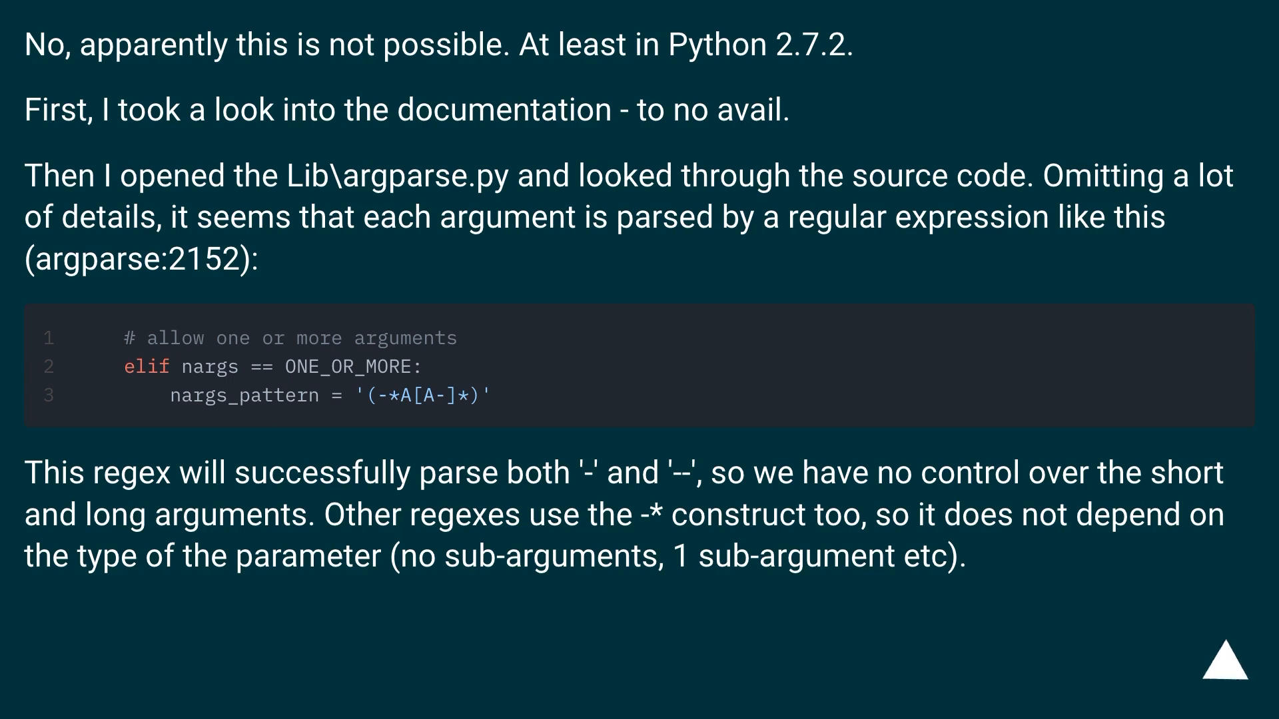
left_click(1223, 671)
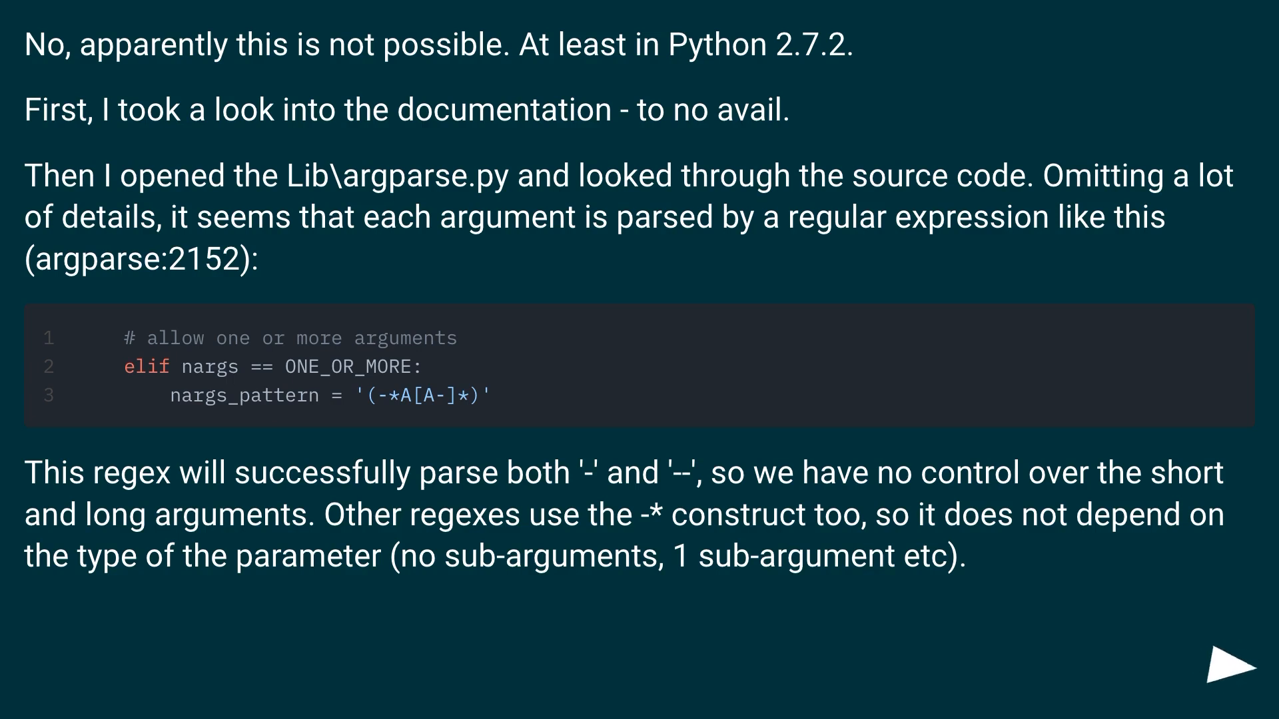
left_click(1232, 677)
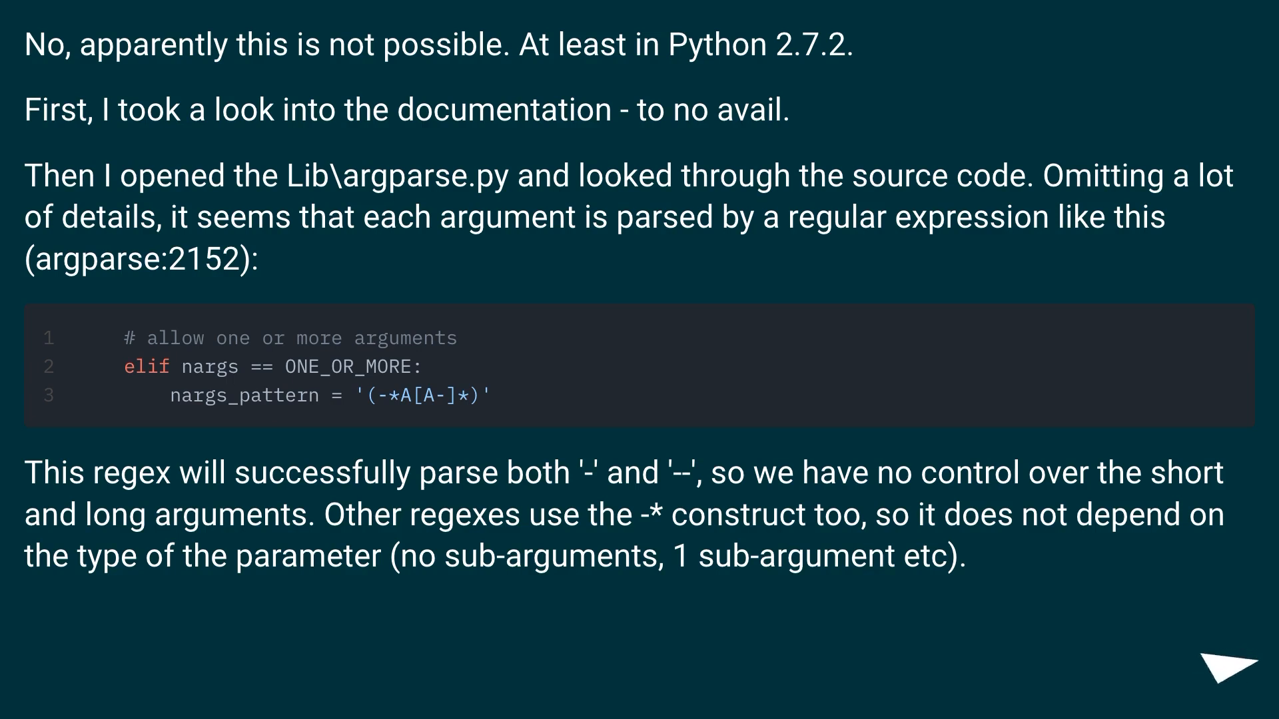
left_click(1222, 668)
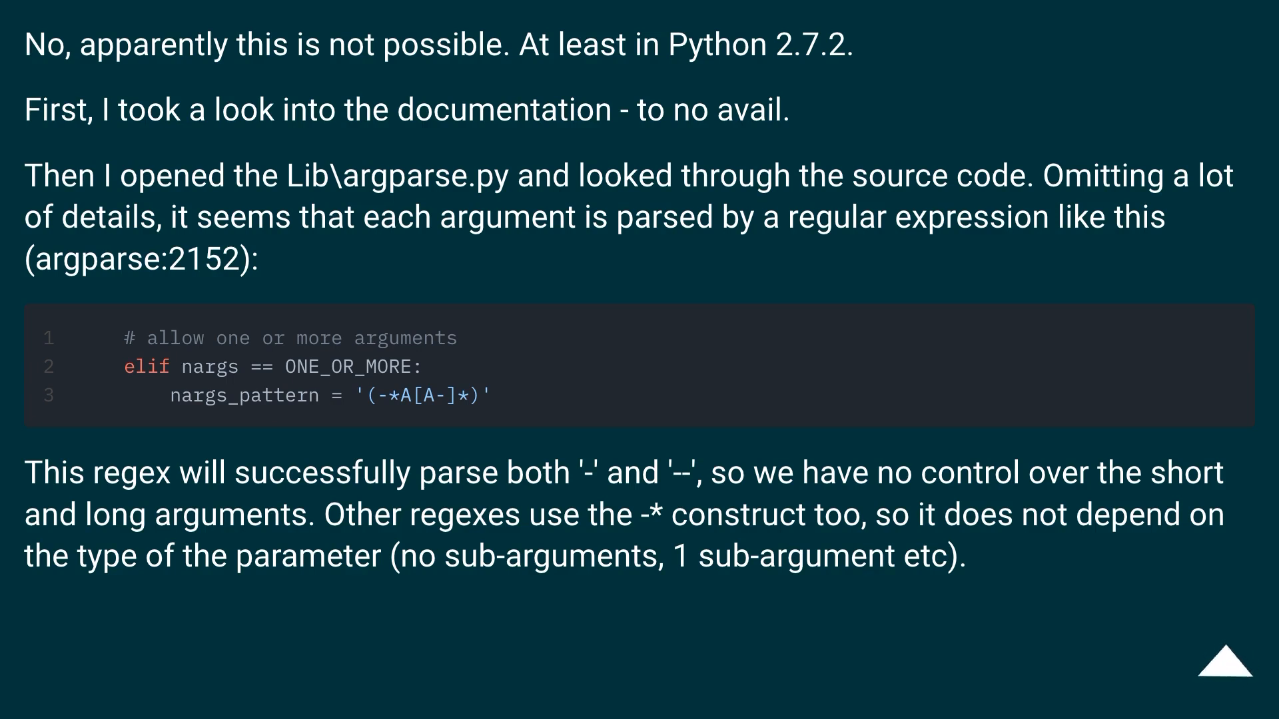
left_click(1223, 671)
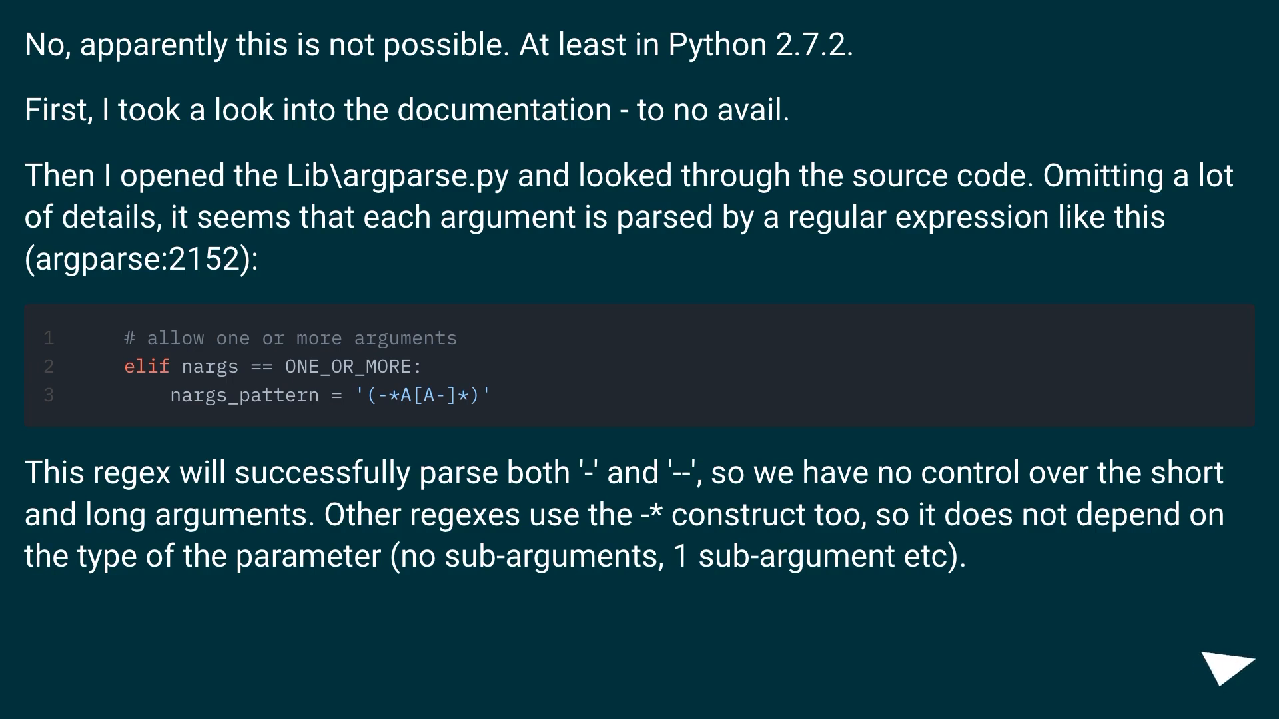
left_click(1226, 671)
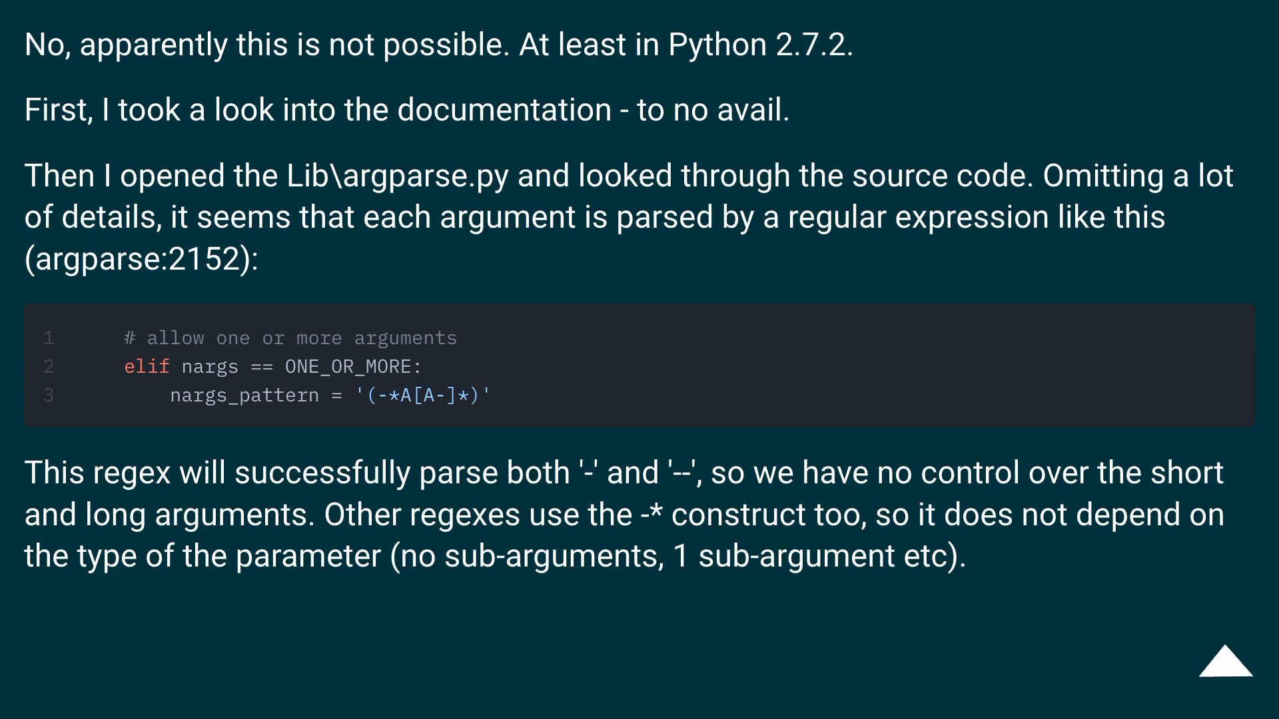
left_click(1227, 670)
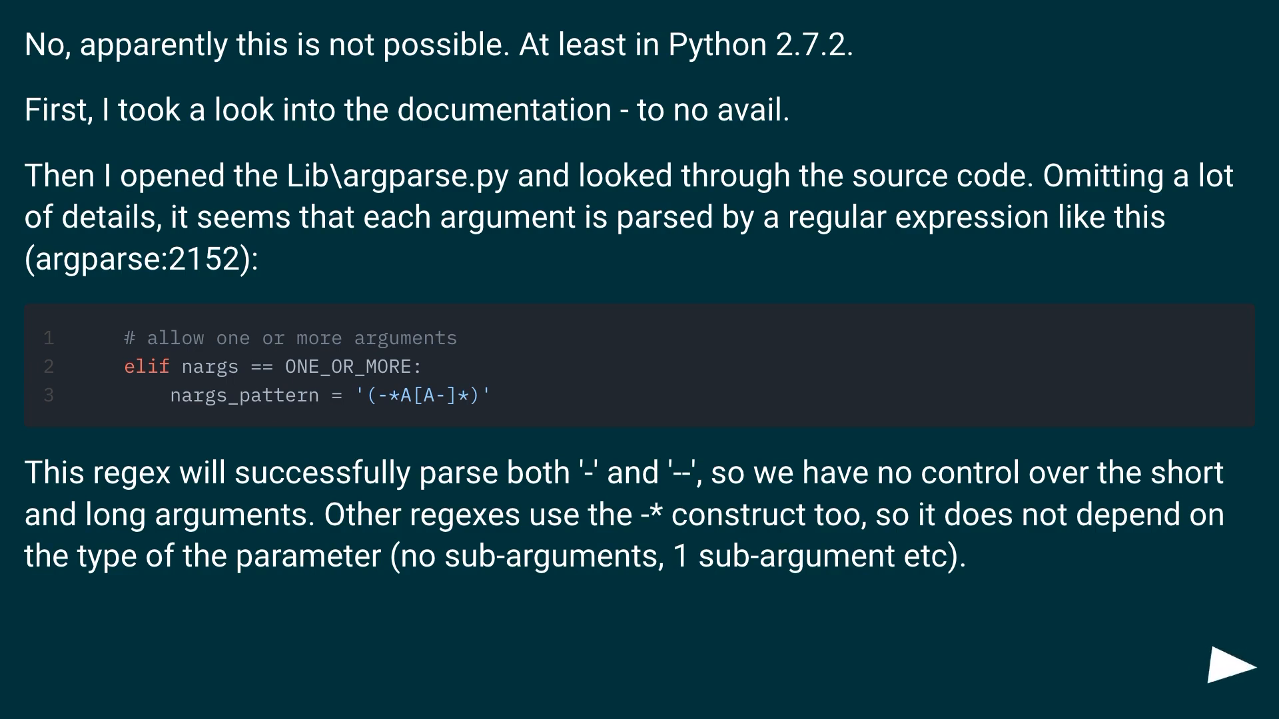
left_click(1230, 675)
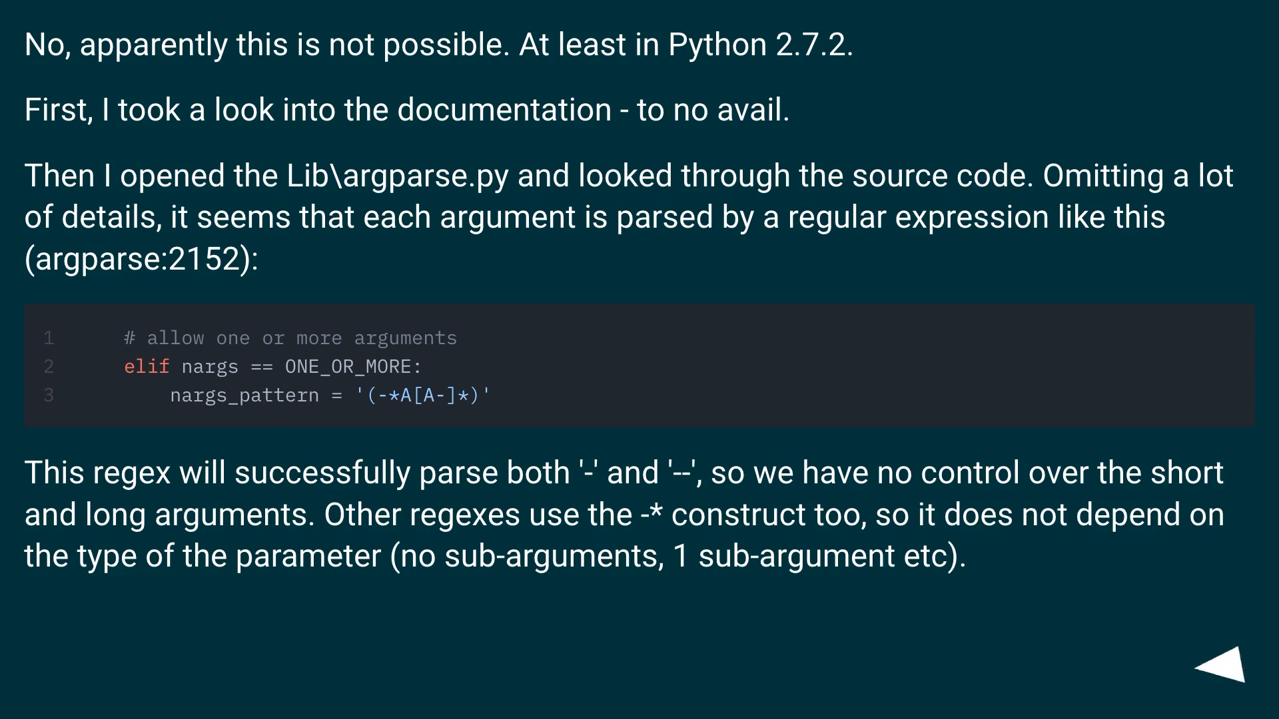
left_click(1223, 671)
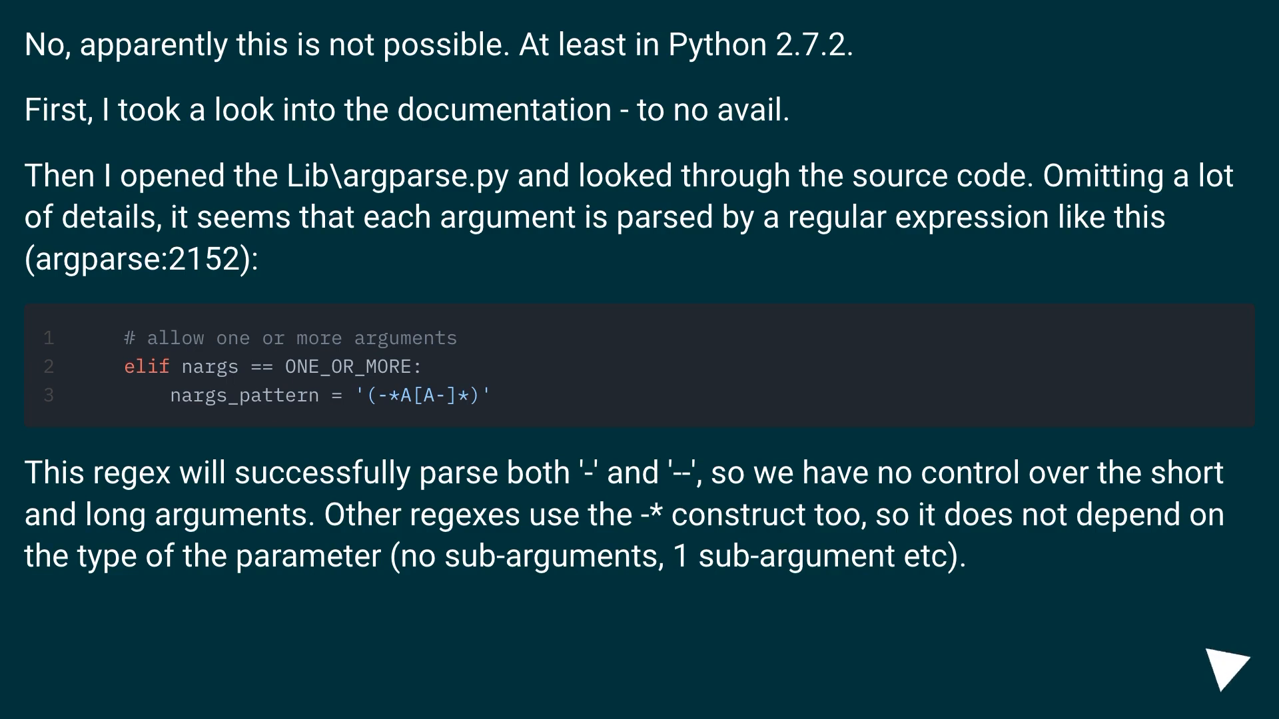
left_click(1227, 673)
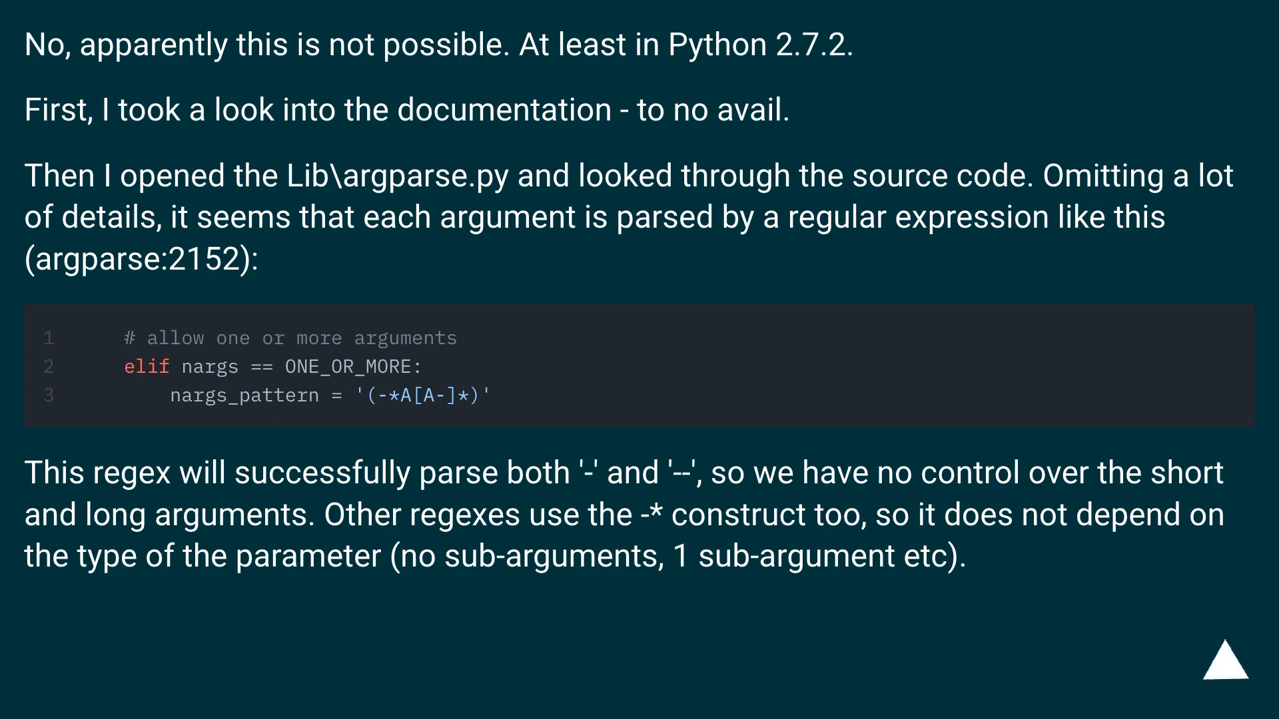
left_click(1226, 671)
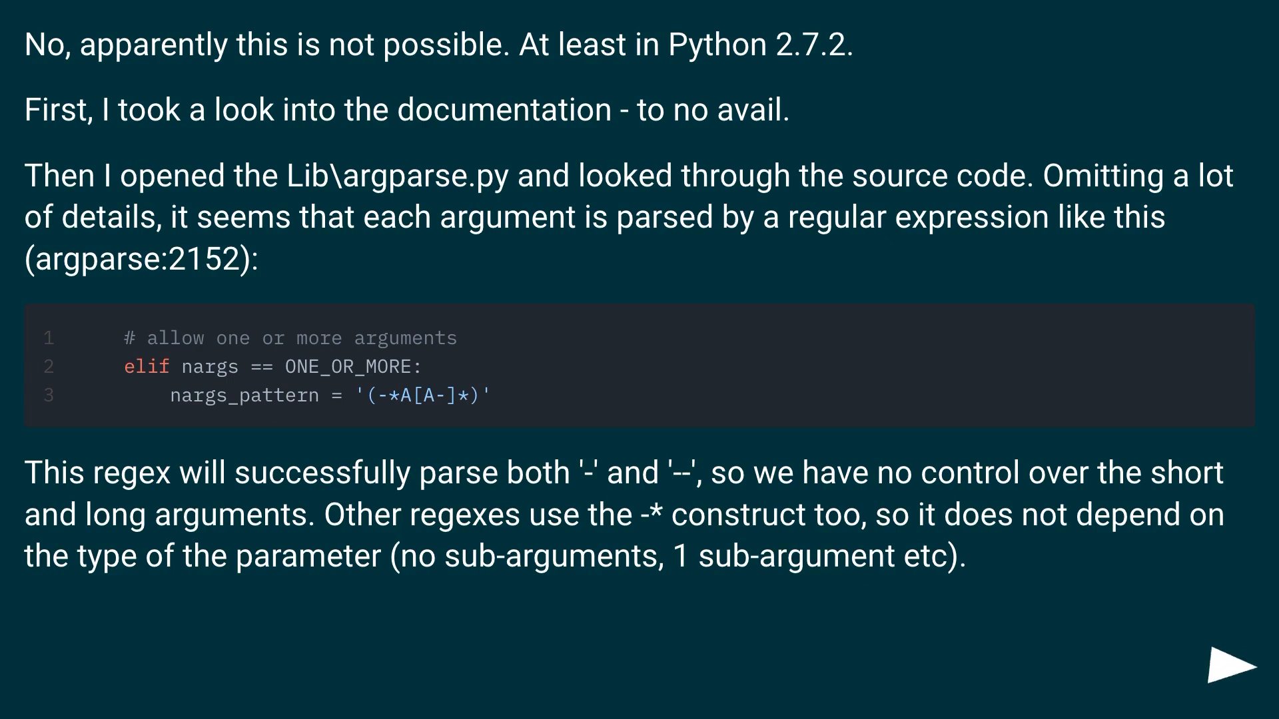
left_click(1231, 674)
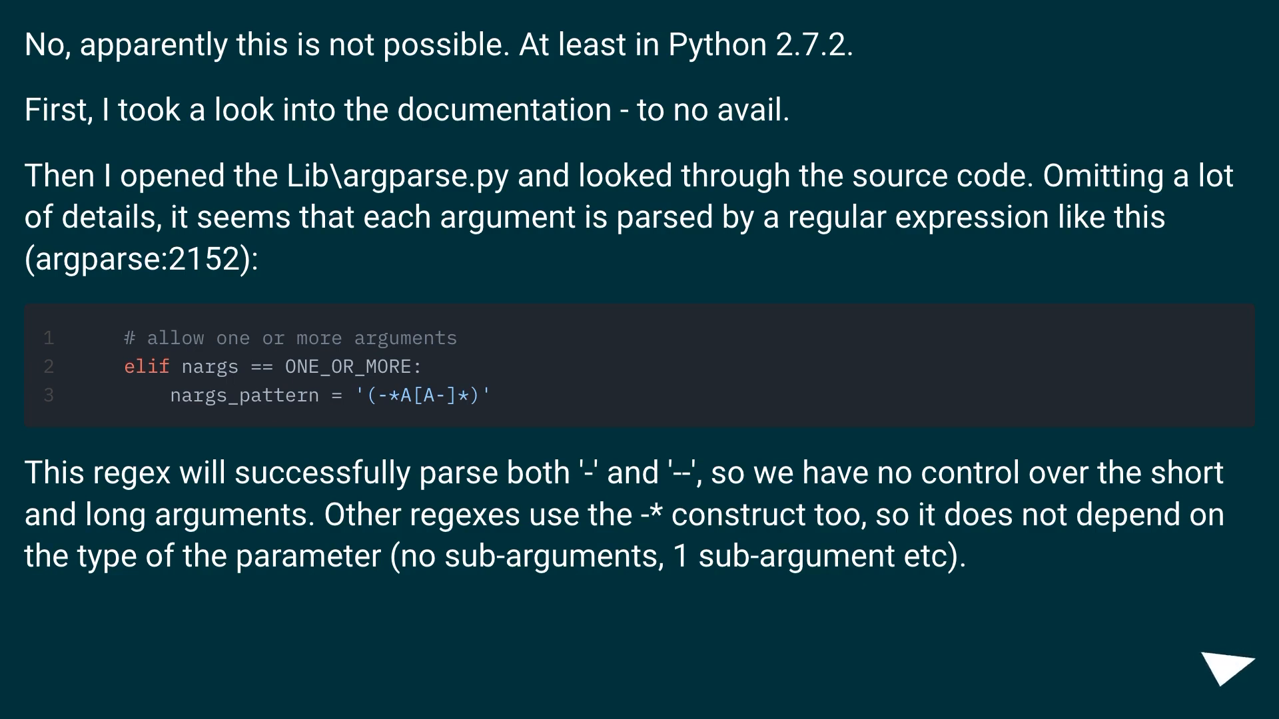
left_click(1222, 679)
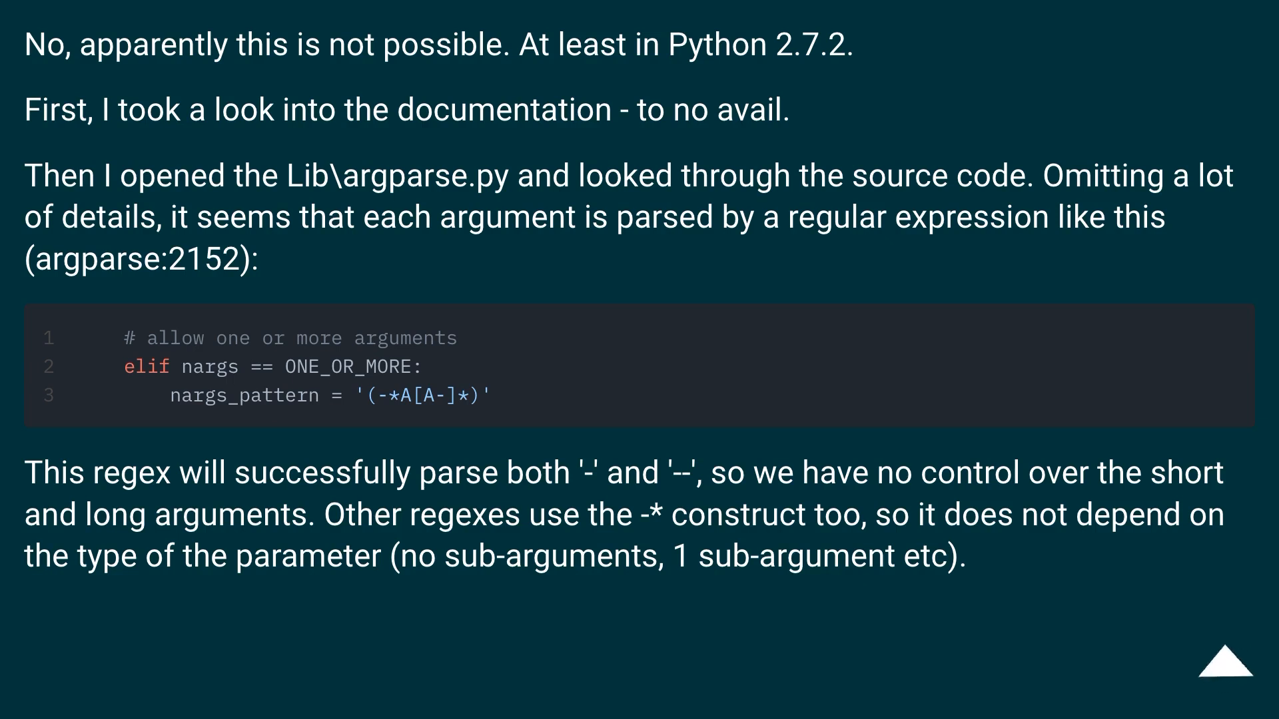
left_click(1225, 674)
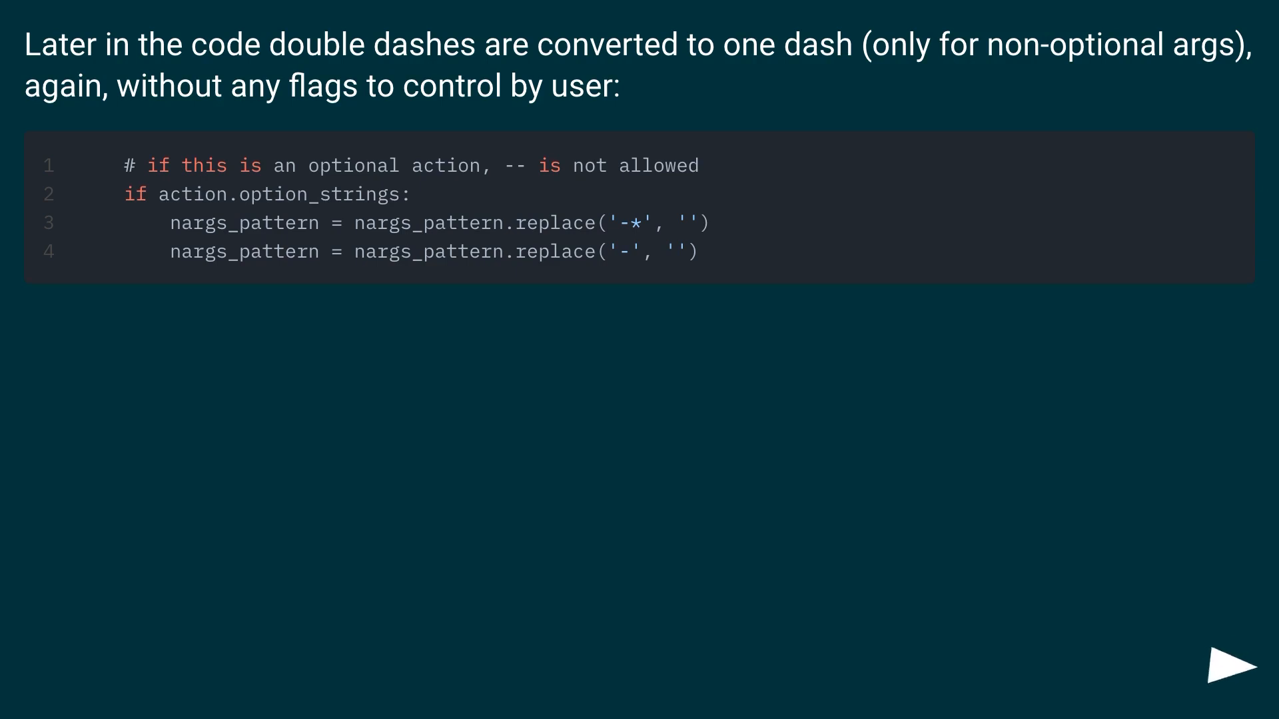
left_click(1231, 676)
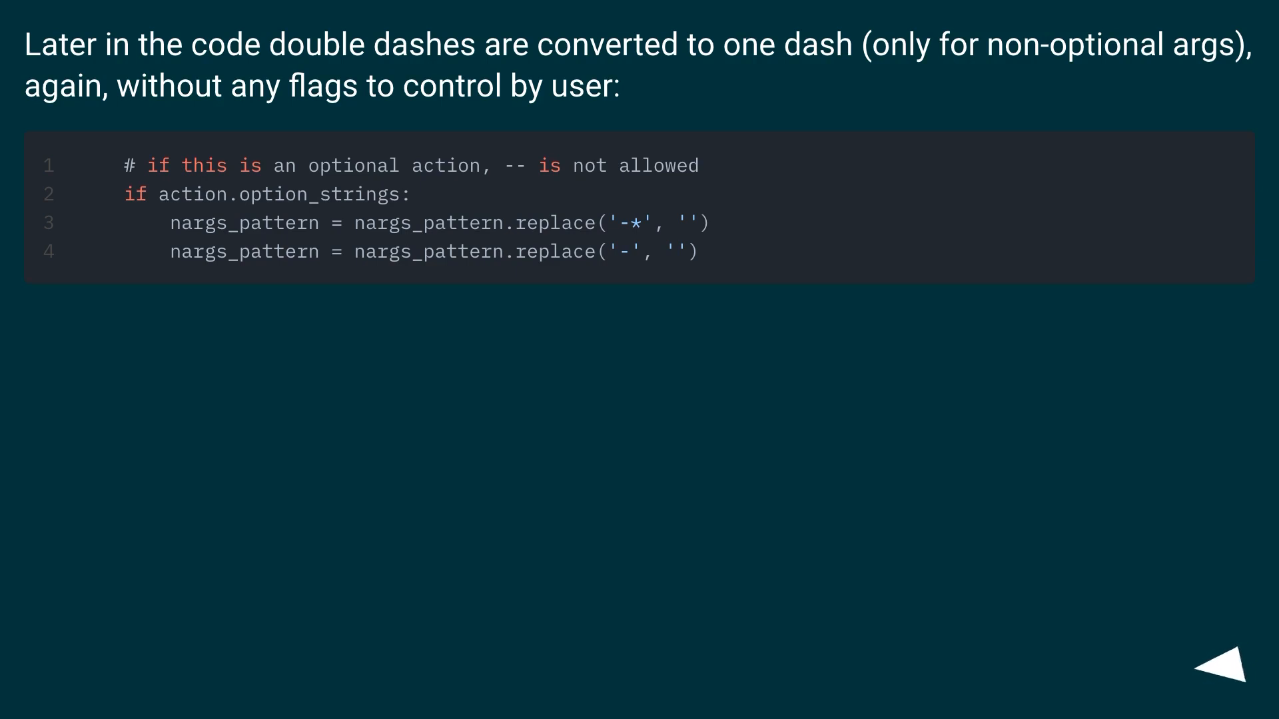